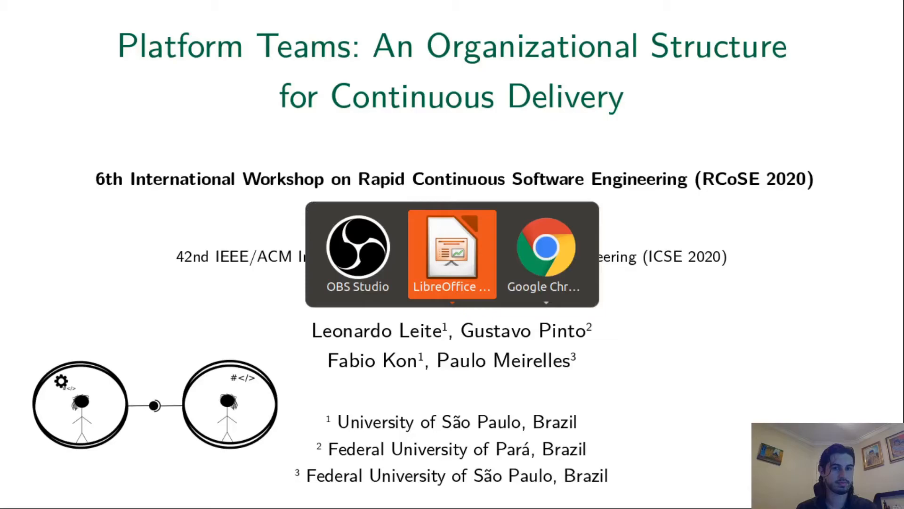
Bring the Impress slideshow forward and advance to slide 7 citing the DevOps survey
click(544, 254)
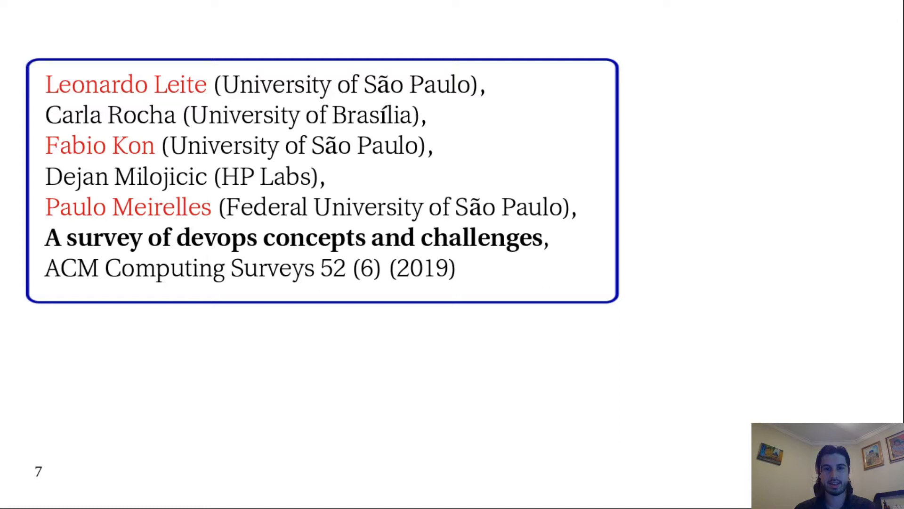
key(Right)
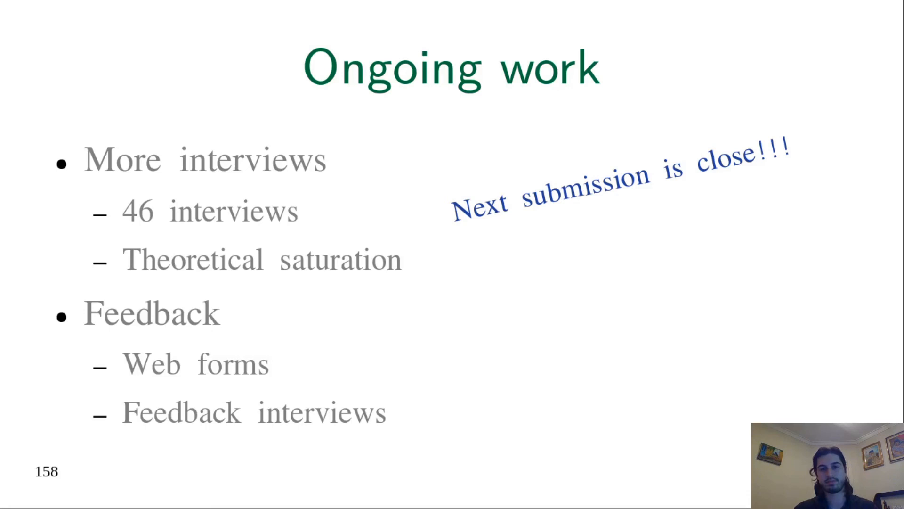
Advance from the Ongoing work slide to slide 159, 'Next phase'
key(Right)
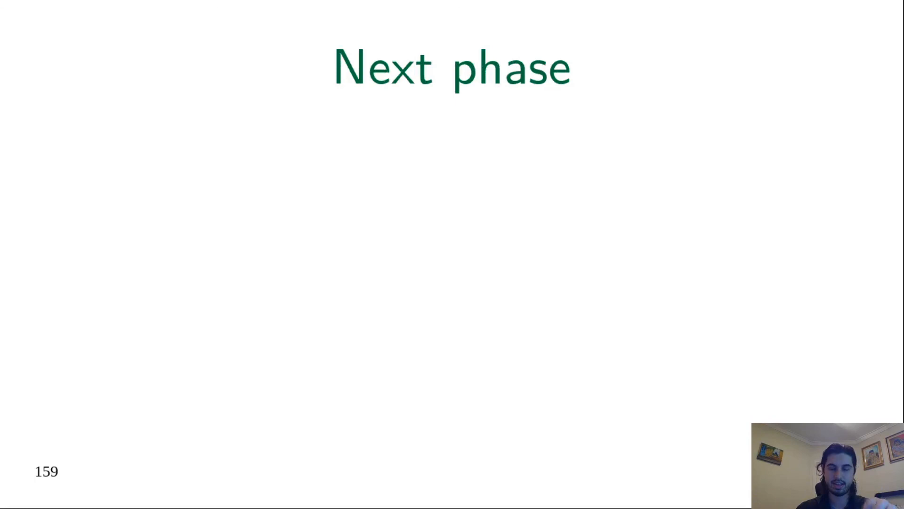
Advance to the closing summary slide with contributions, authors and university logos
key(right)
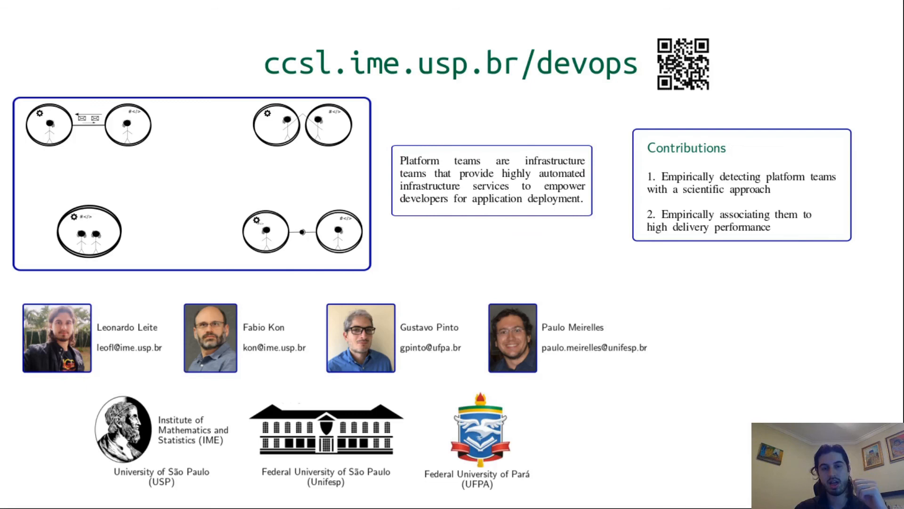